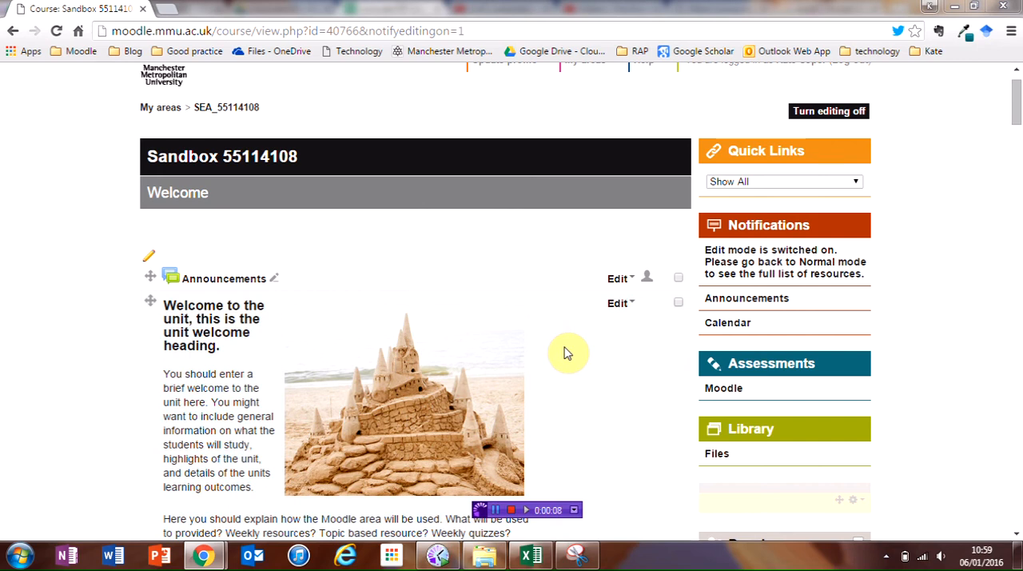
mouse_move(887, 121)
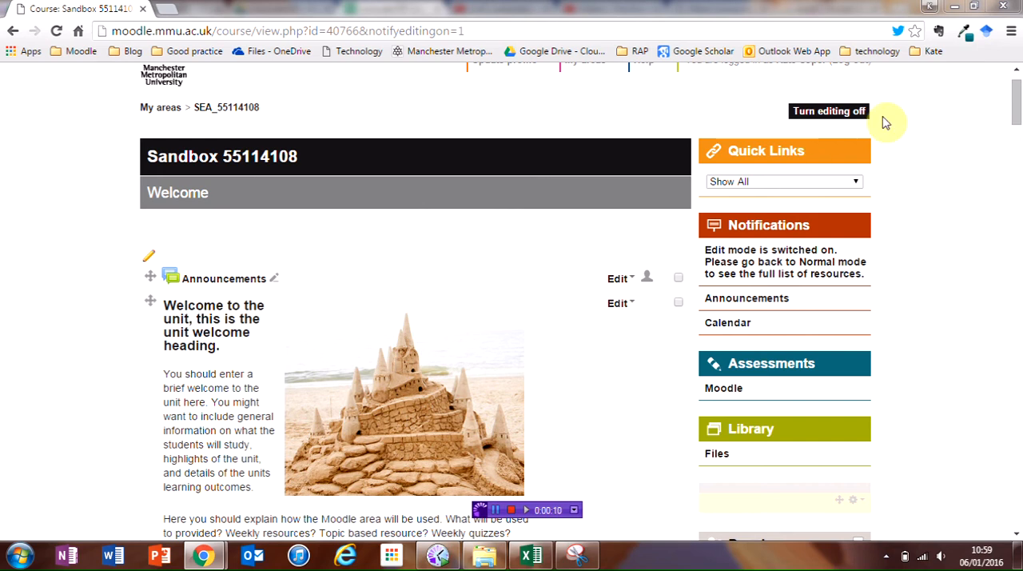
Add a new Choice activity to the course's welcome section from the activity chooser
scroll("down", 3)
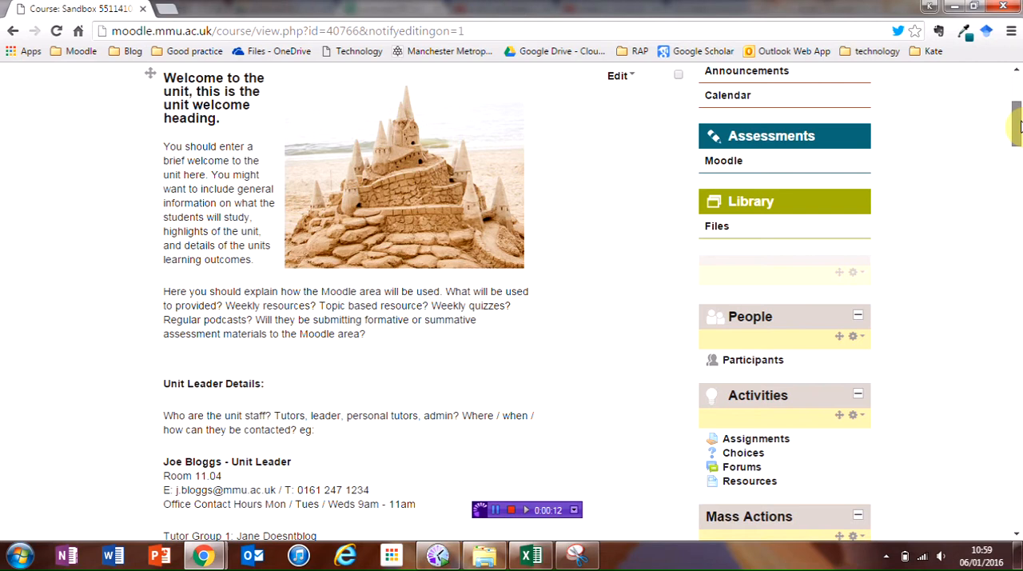
scroll("down", 3)
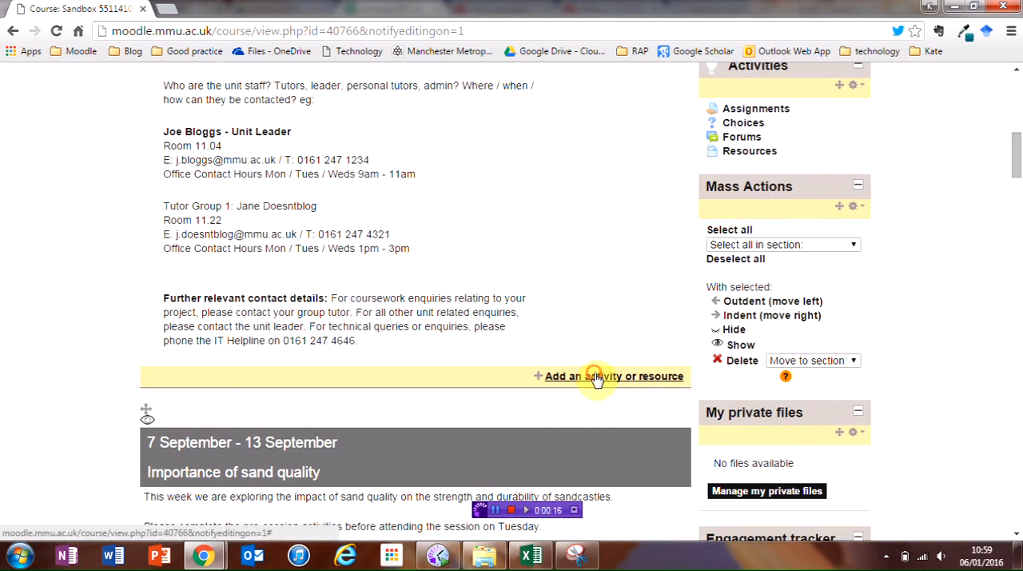
left_click(614, 375)
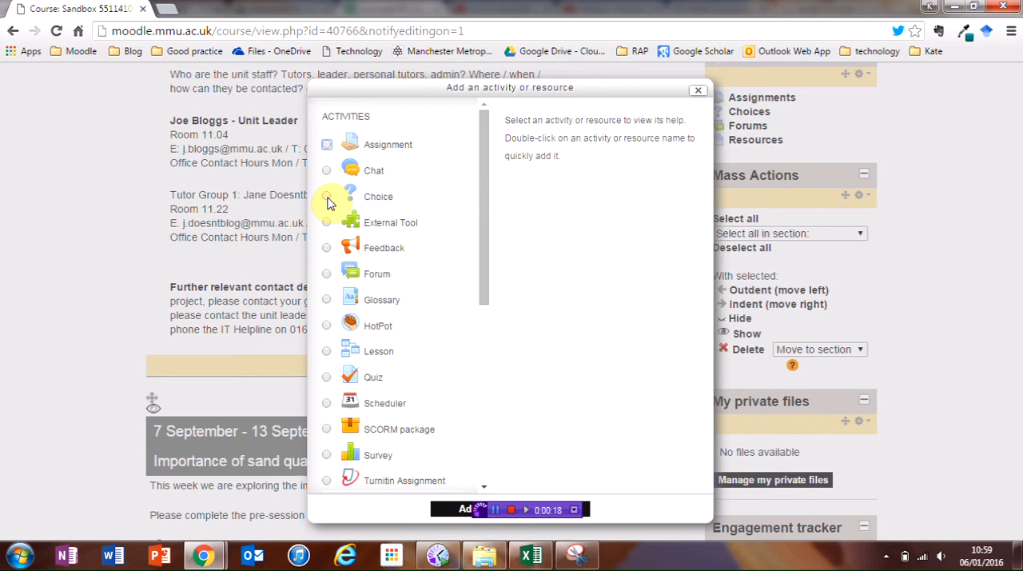
left_click(326, 195)
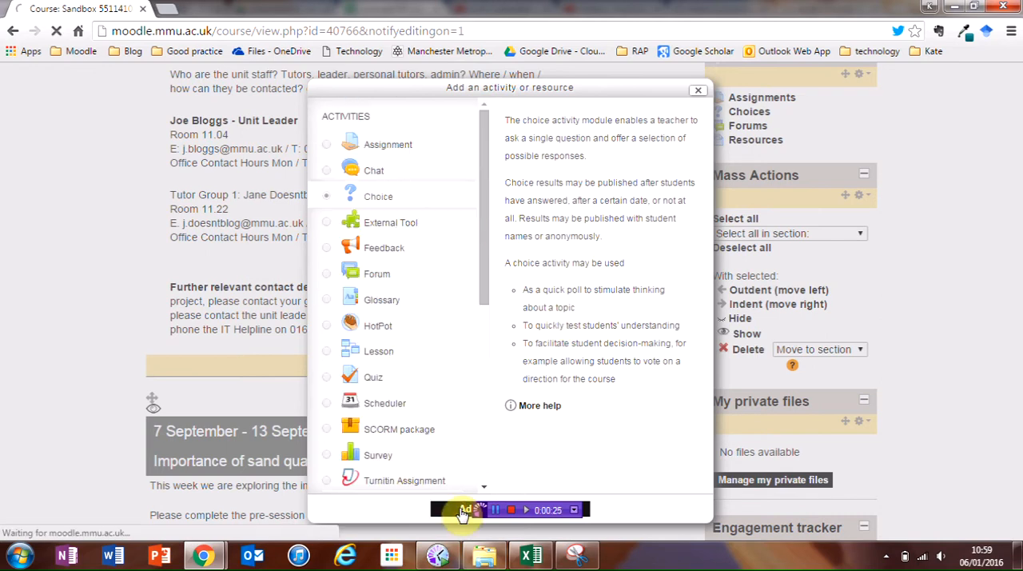
left_click(463, 508)
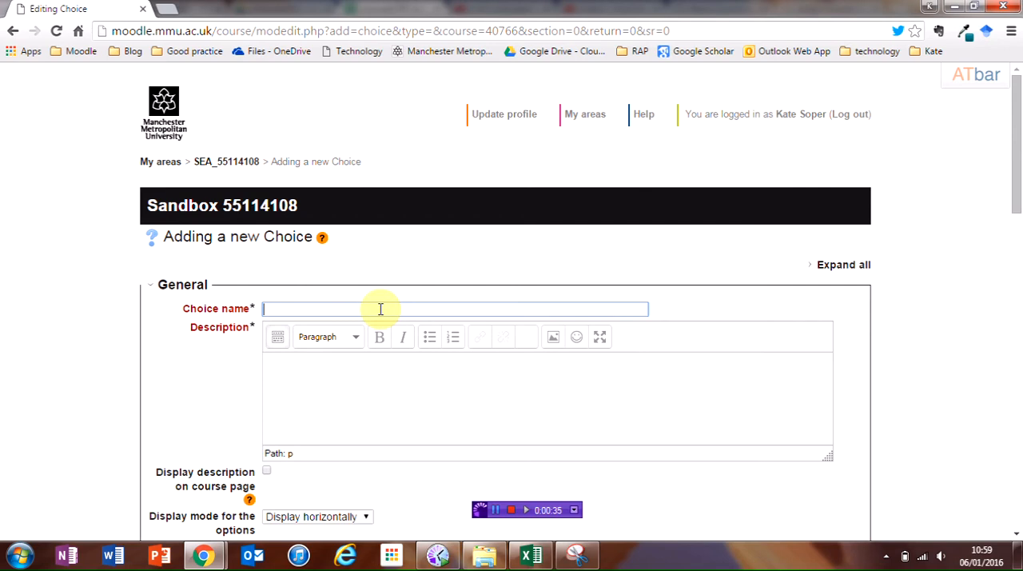
Enter the guest-lecture-on-blogging question as the name with a 25-places description shown on the course page
type("W")
left_click(546, 397)
type("Please make your selection. Only 25 places are available.")
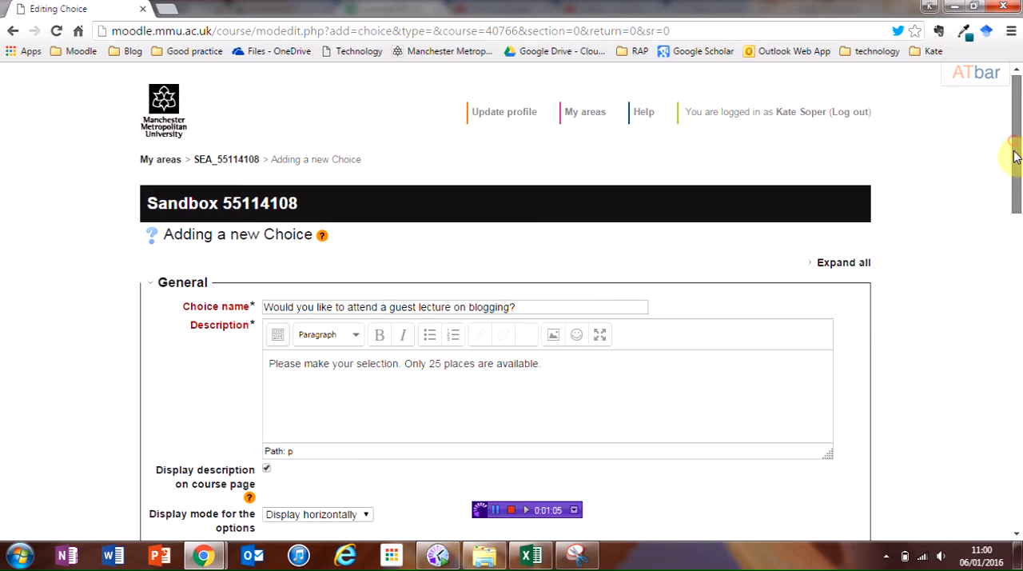
scroll("down", 3)
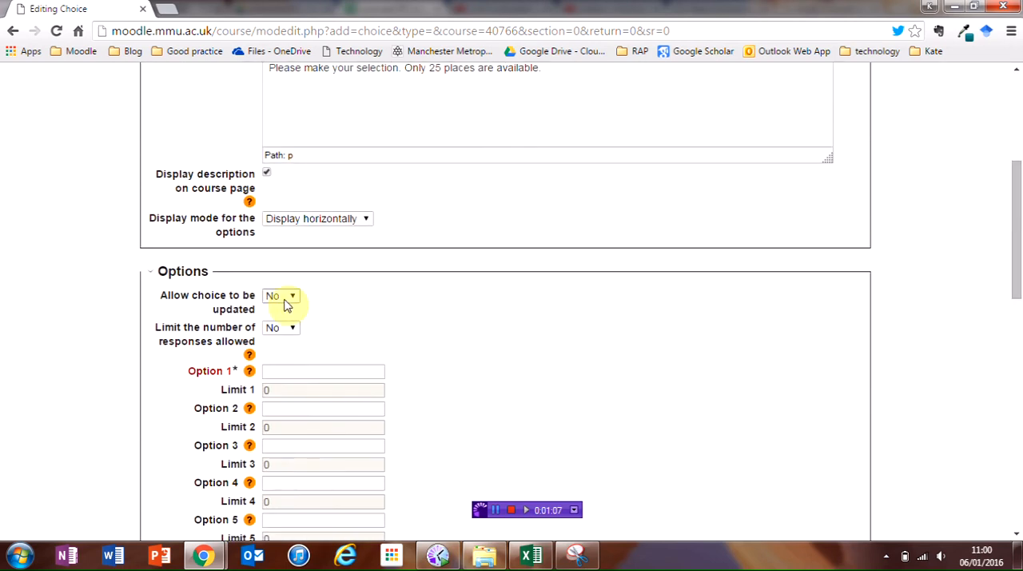
Allow students to update their choice, enable response limits, and enter 'Yes' as the first option
left_click(281, 296)
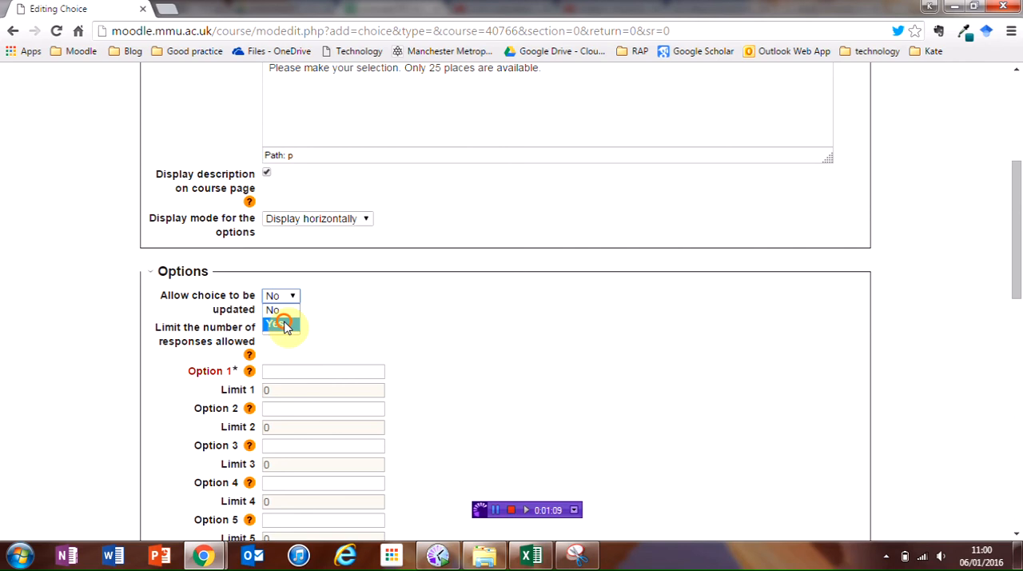
left_click(281, 310)
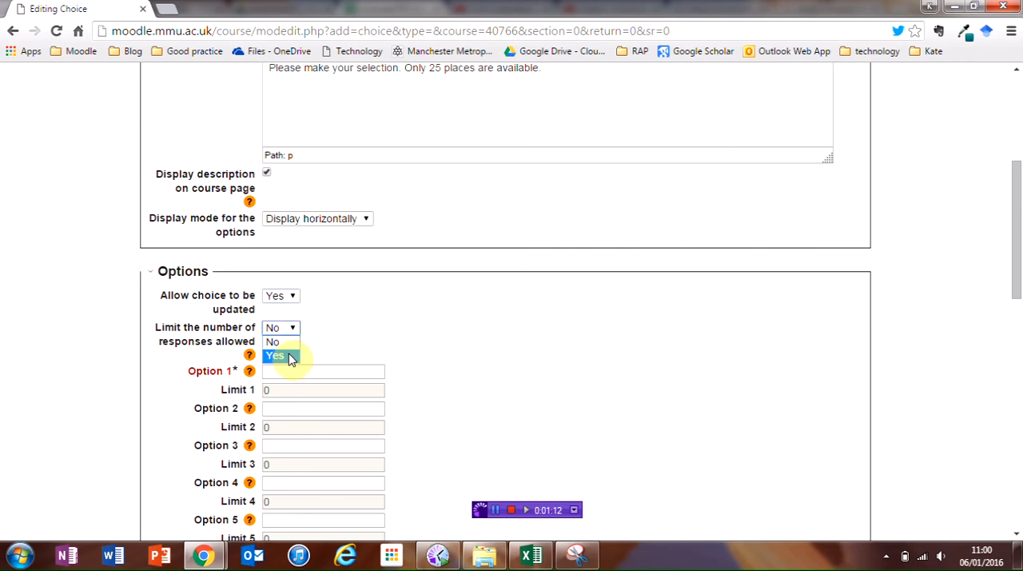
left_click(275, 355)
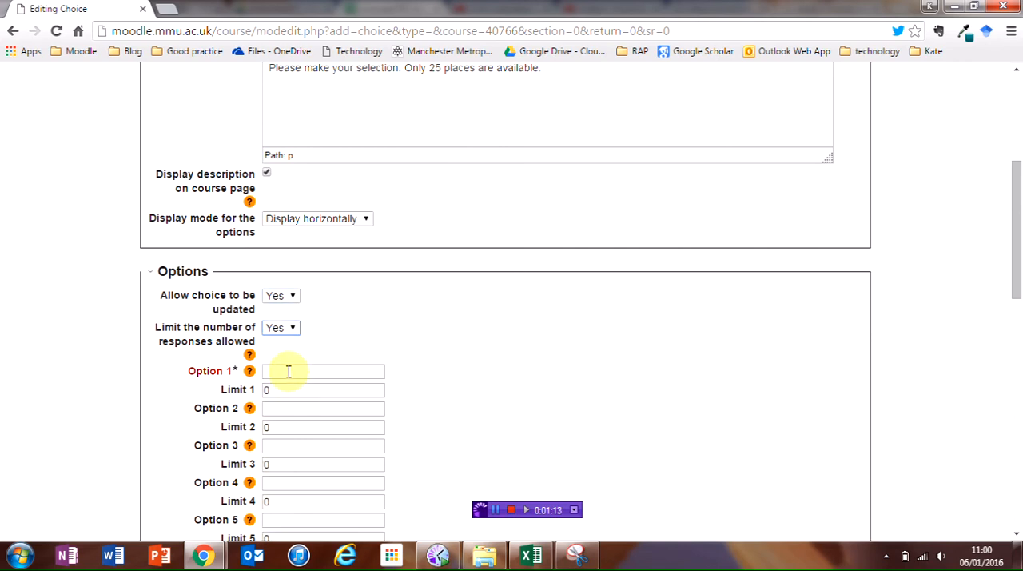
type("Yes")
type("25")
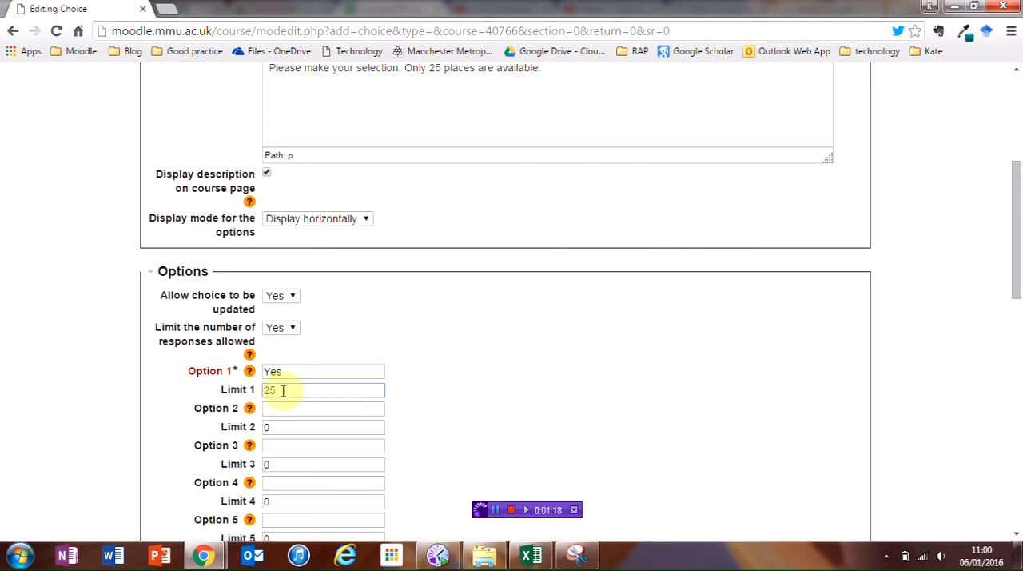
Add a 'No' option limited to 300 responses, then save and display the Choice
type("No")
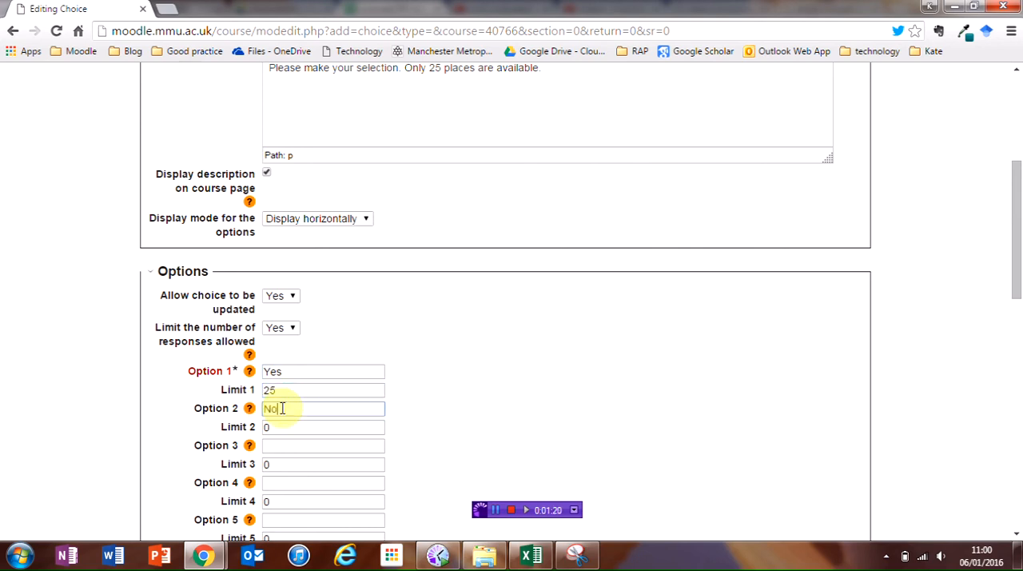
left_click(323, 425)
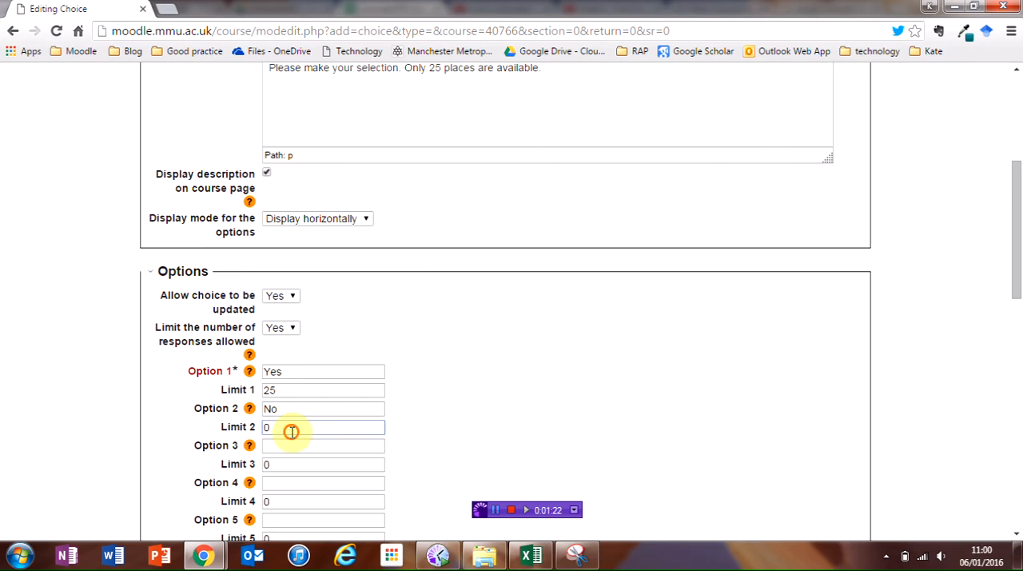
type("3")
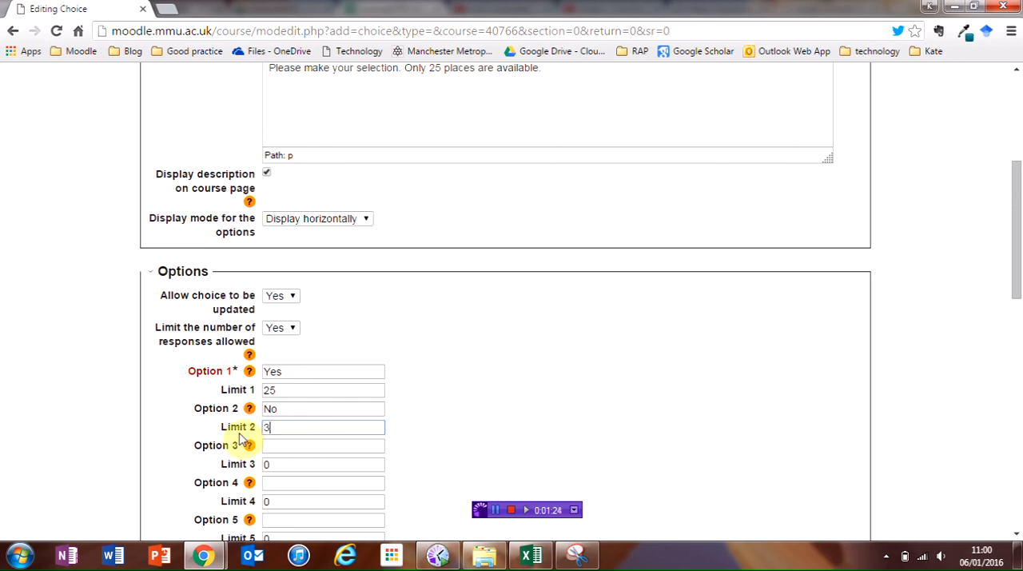
type("00")
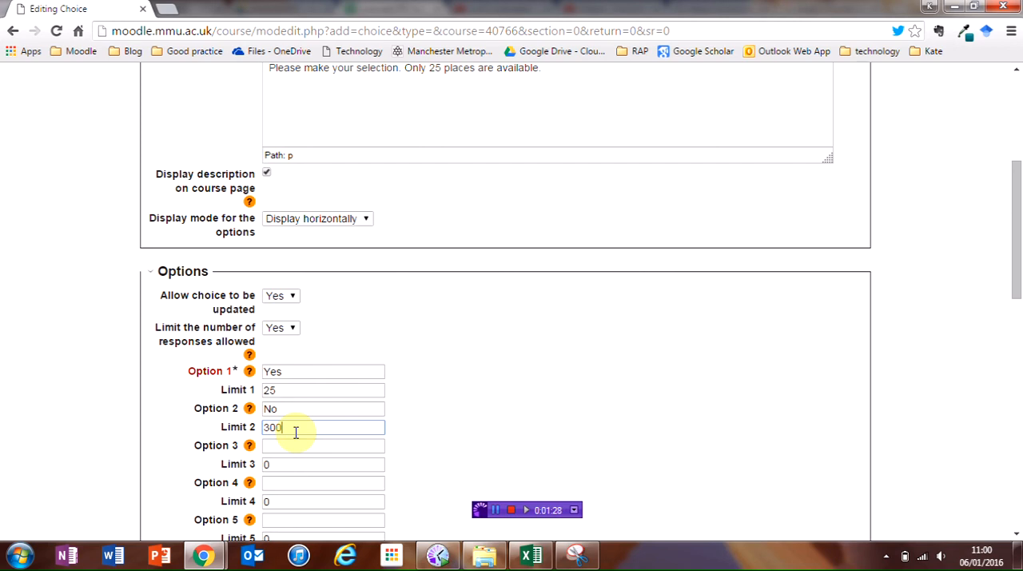
mouse_move(1016, 195)
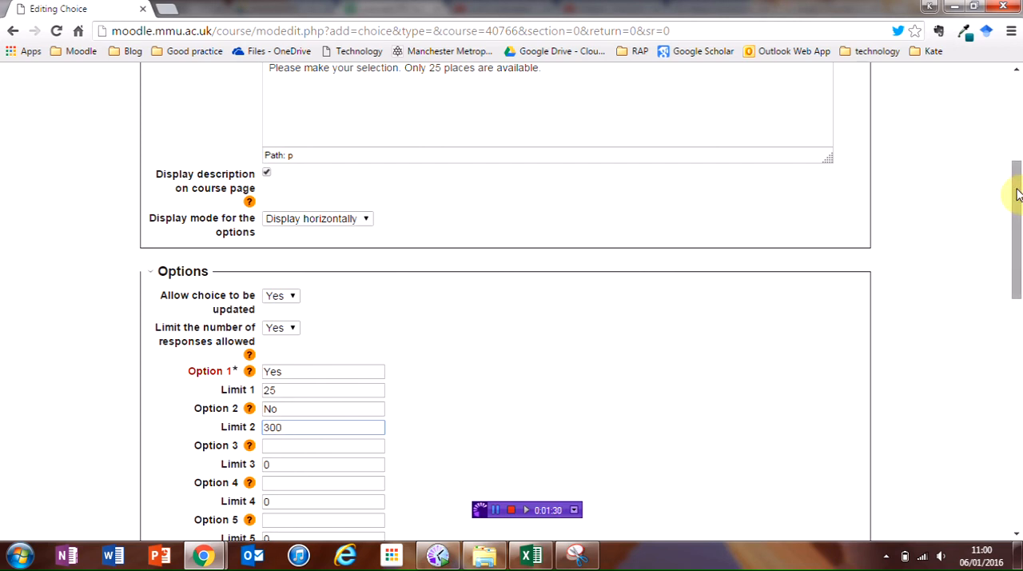
scroll("down", 3)
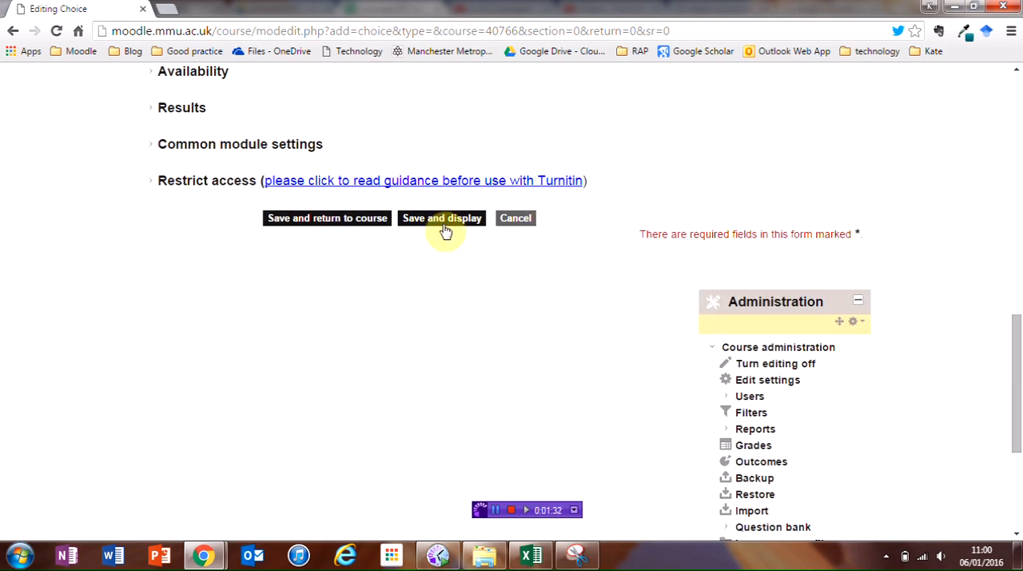
left_click(441, 218)
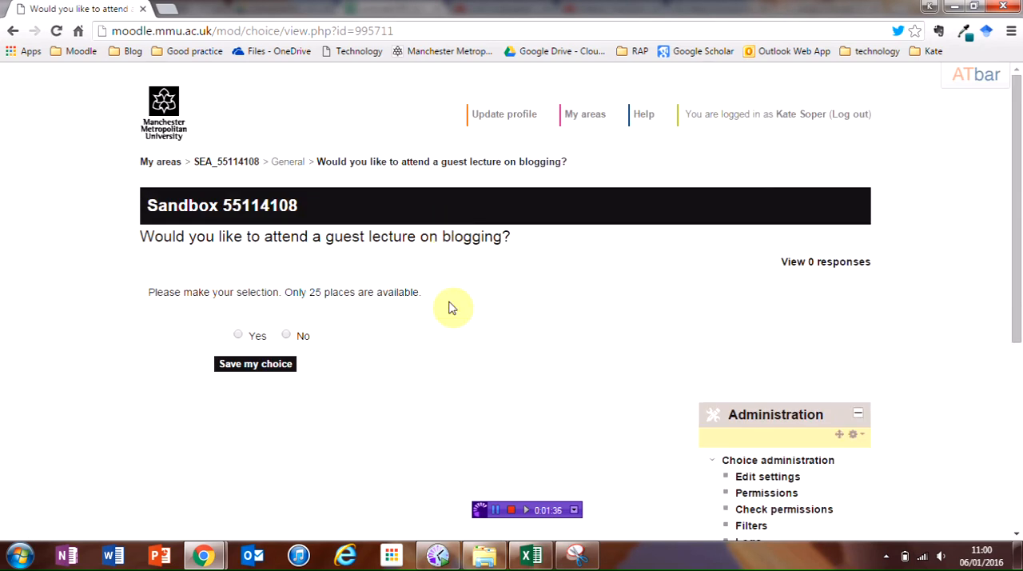
mouse_move(240, 336)
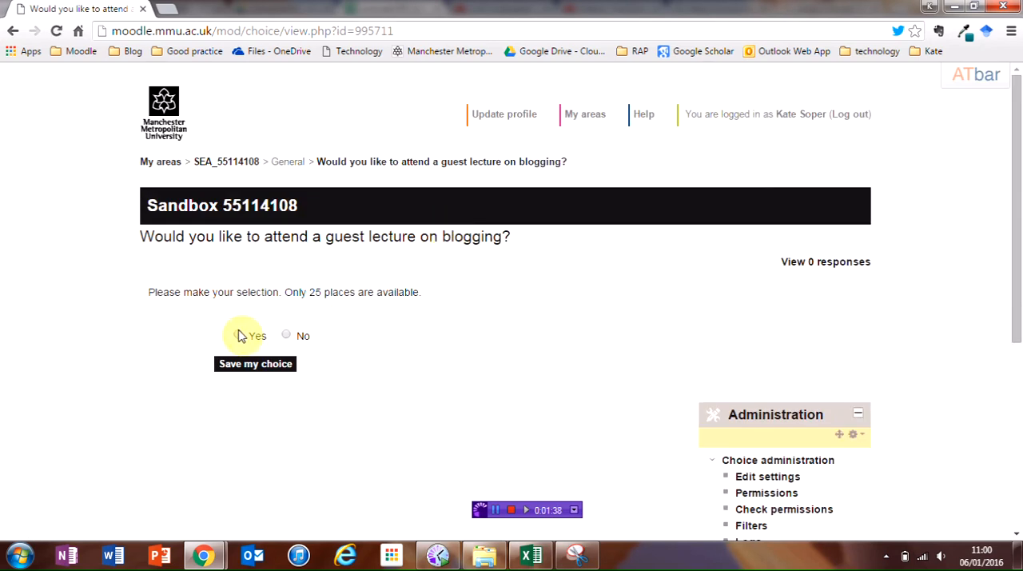
Answer the blogging guest-lecture question with Yes
left_click(256, 362)
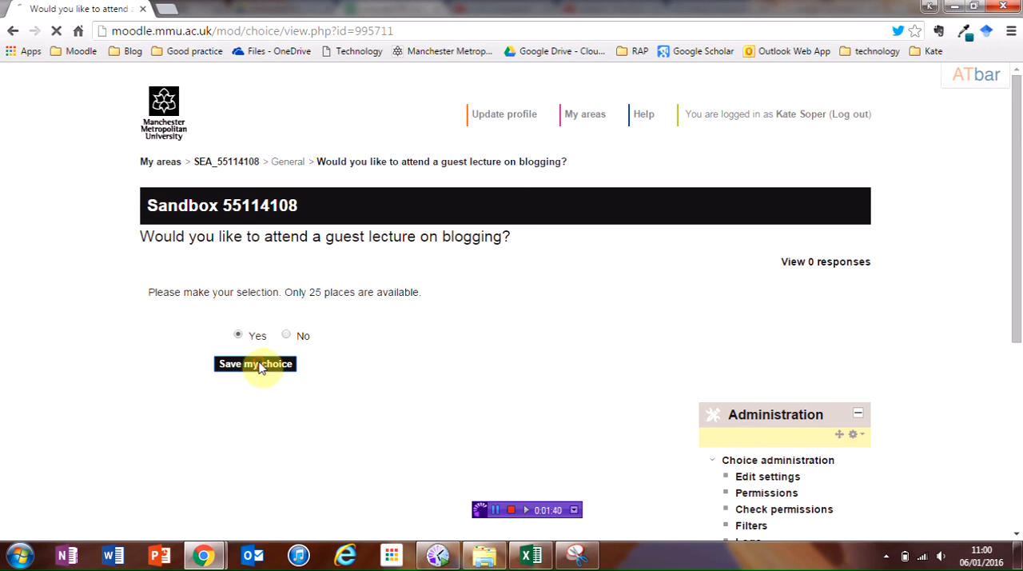